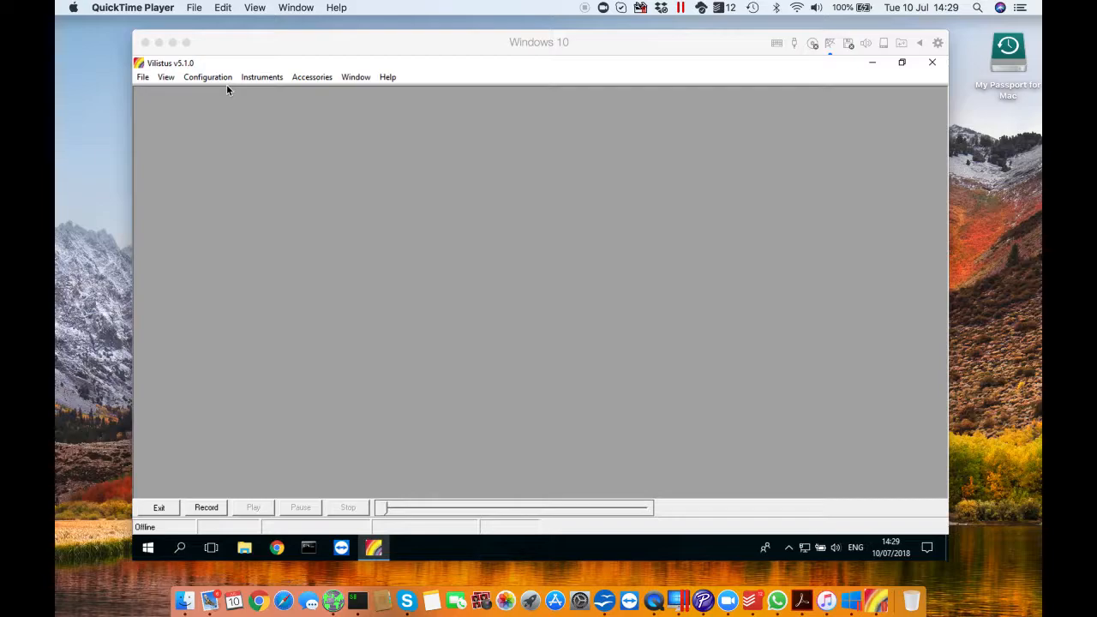
- Bring up the Configuration menu from the menu bar
left_click(207, 76)
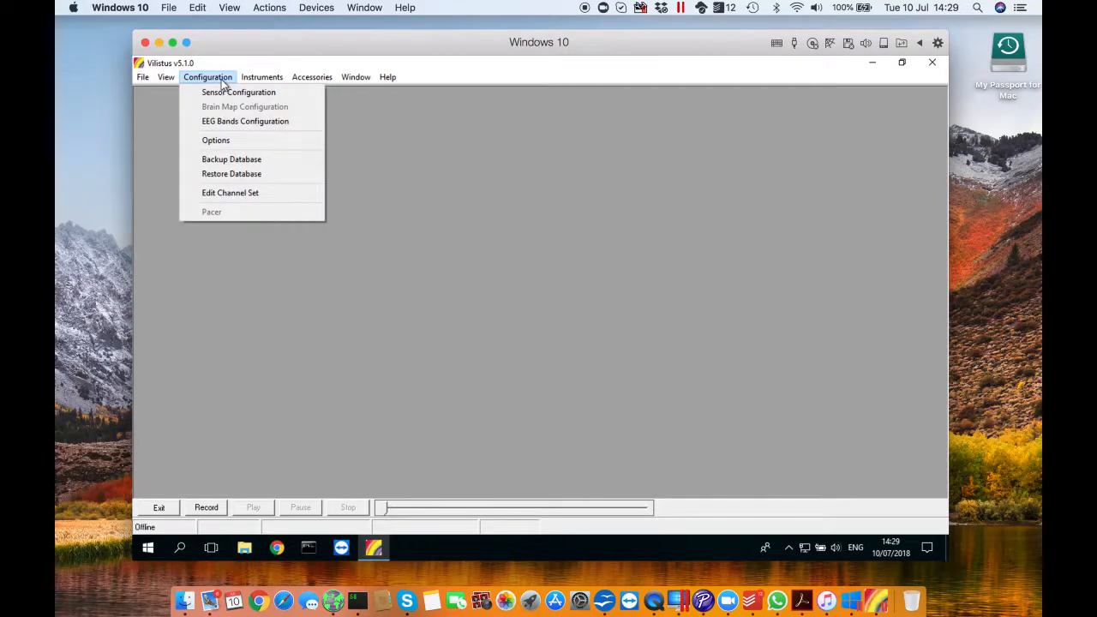
- Confirm Sensor Configuration with EEG on sockets 1 and 5 at 256 sps
left_click(240, 92)
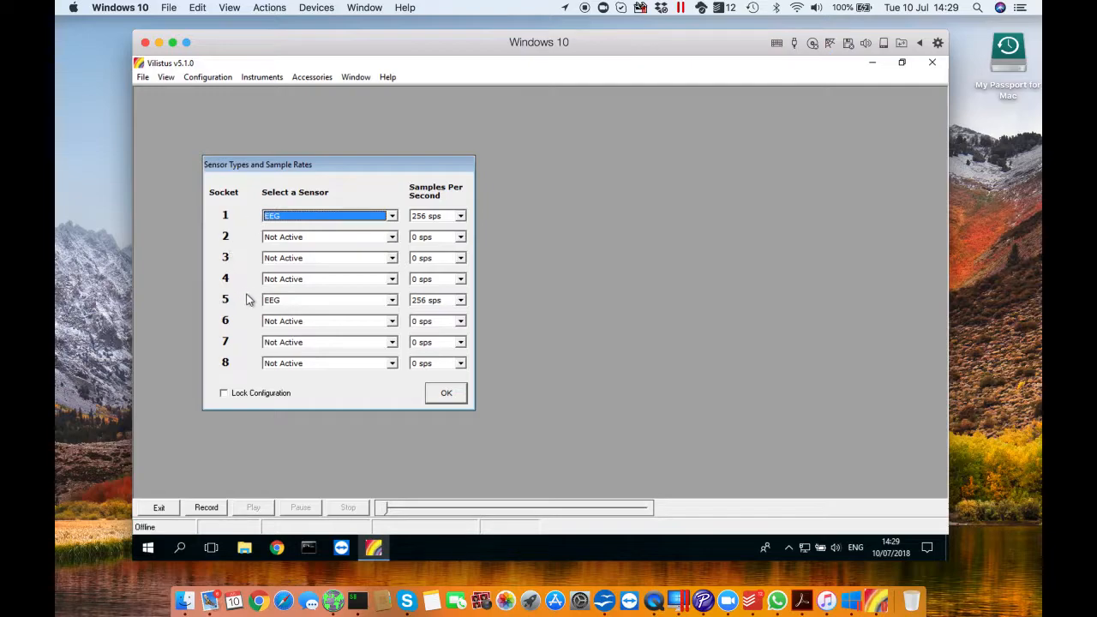
mouse_move(255, 302)
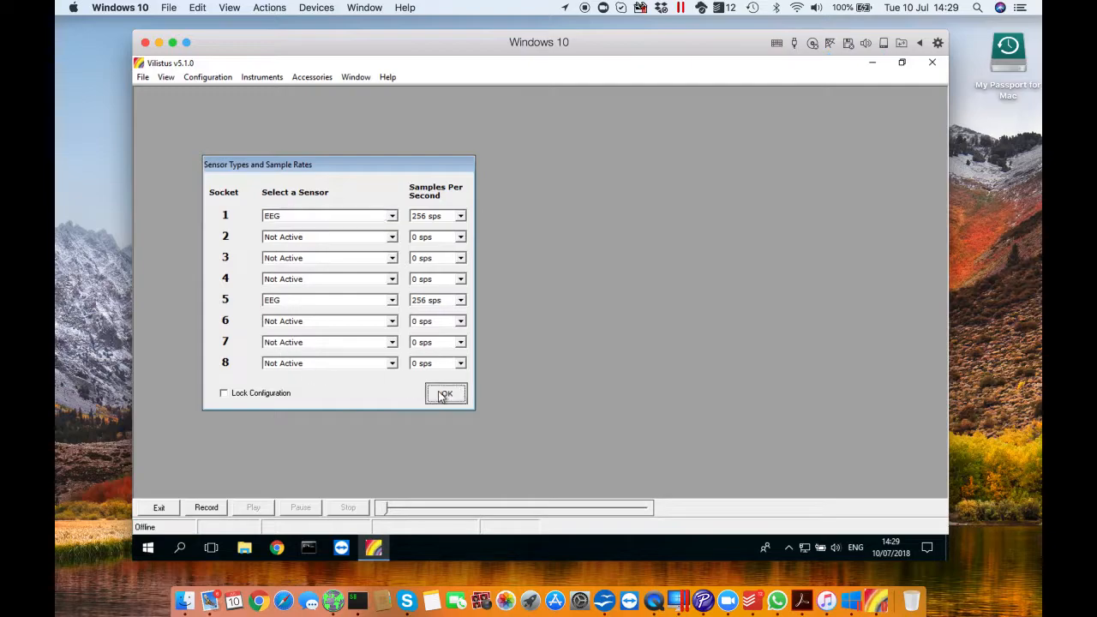
left_click(446, 392)
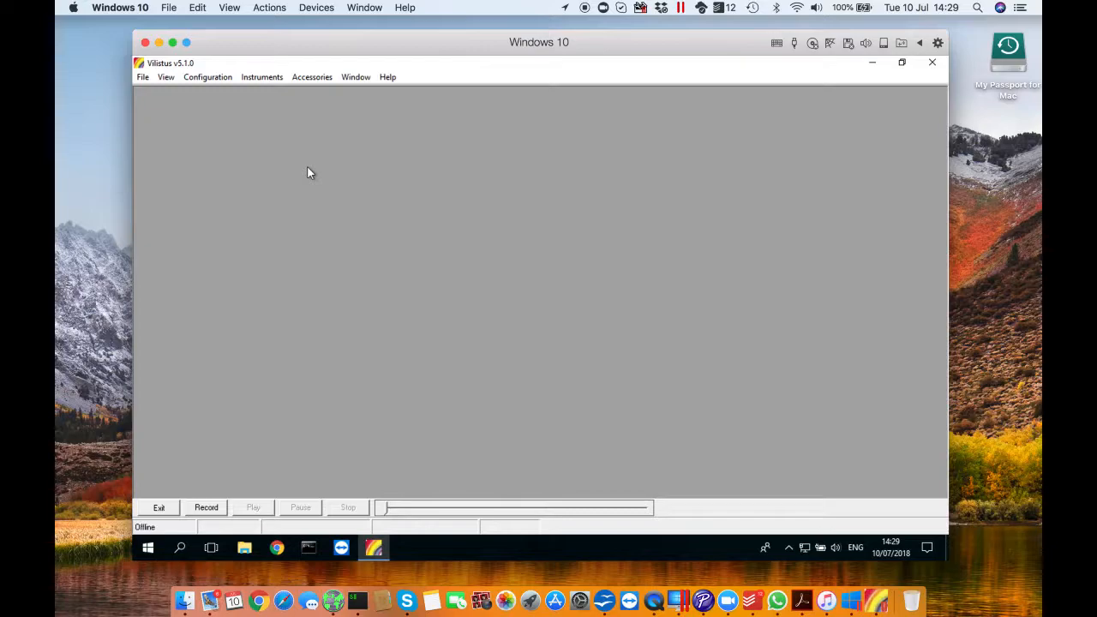
mouse_move(277, 92)
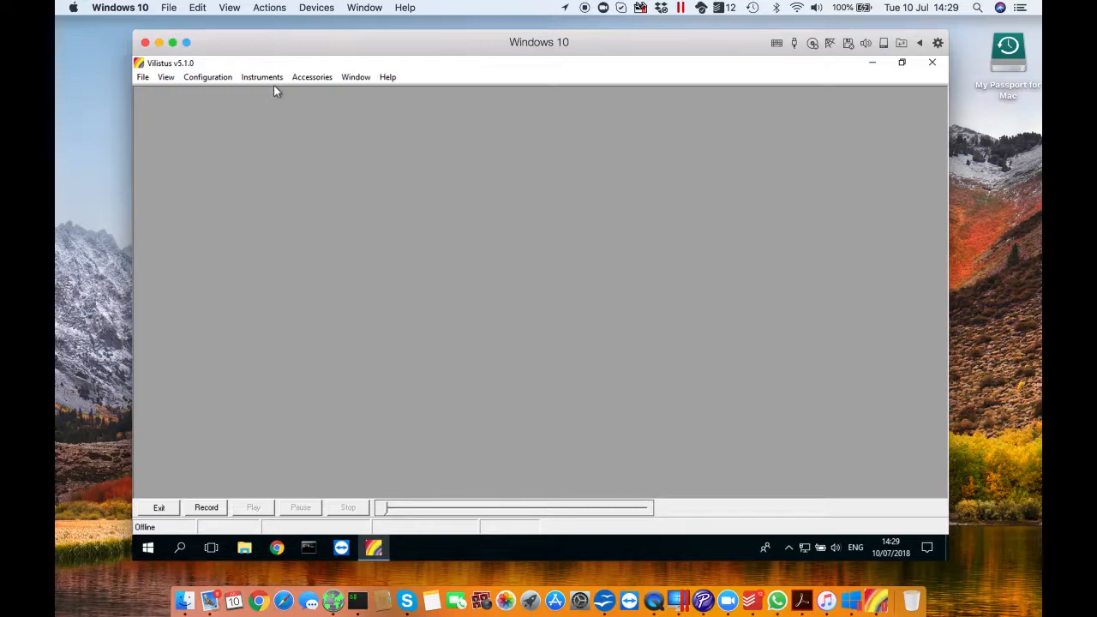
- Add a raw EEG TimeSeries graph for Sensor 1 and place it at the top of the workspace
left_click(260, 75)
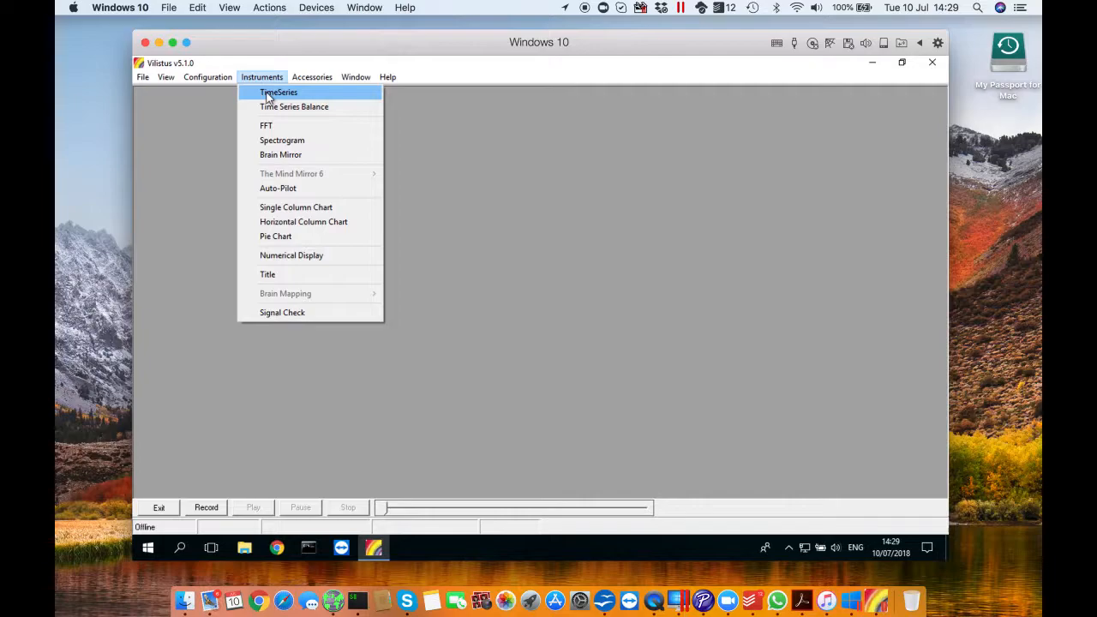
left_click(278, 93)
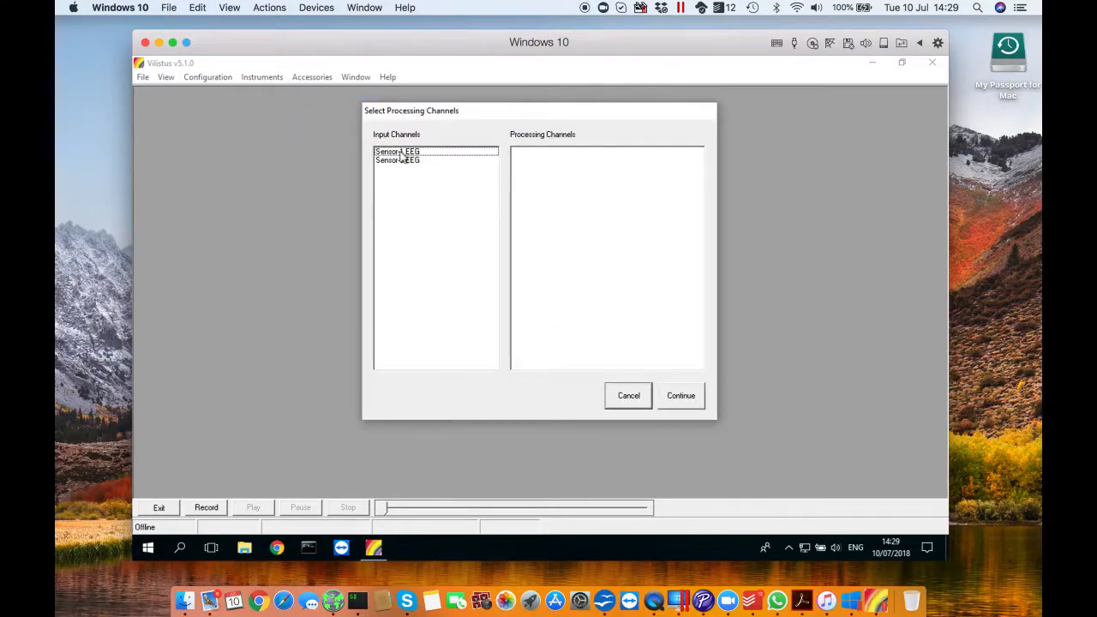
left_click(397, 150)
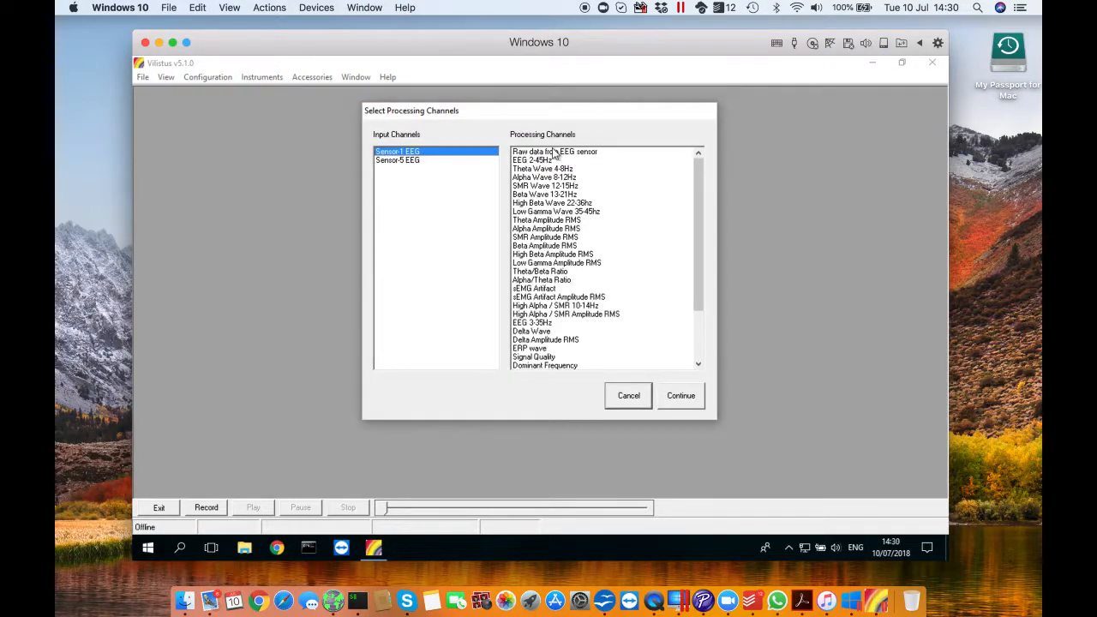
mouse_move(549, 160)
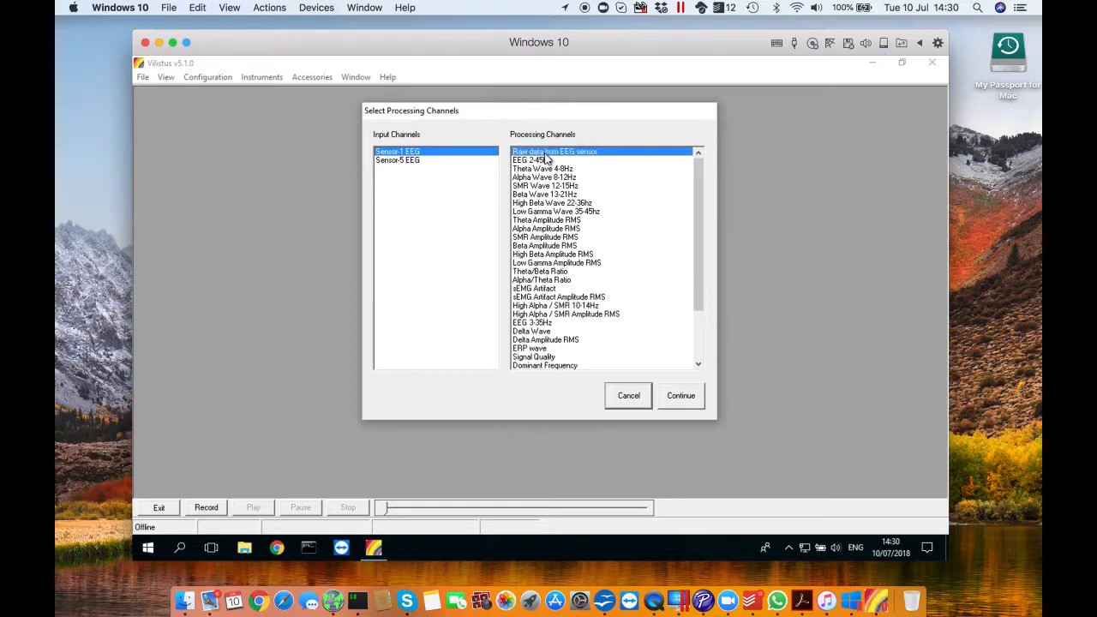
left_click(680, 395)
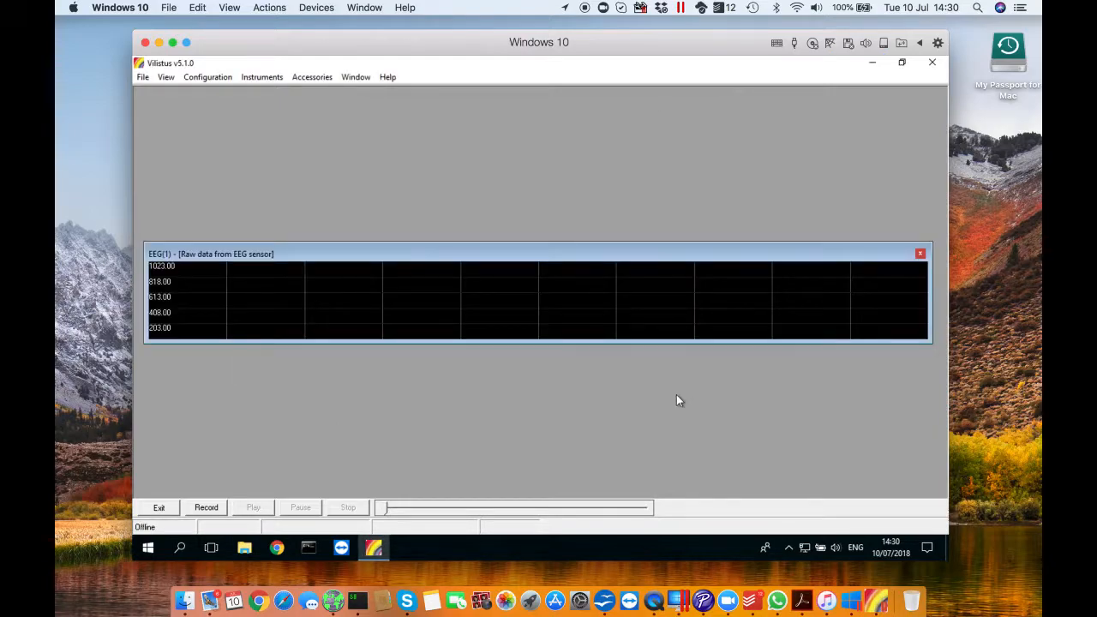
left_click_drag(538, 253, 569, 107)
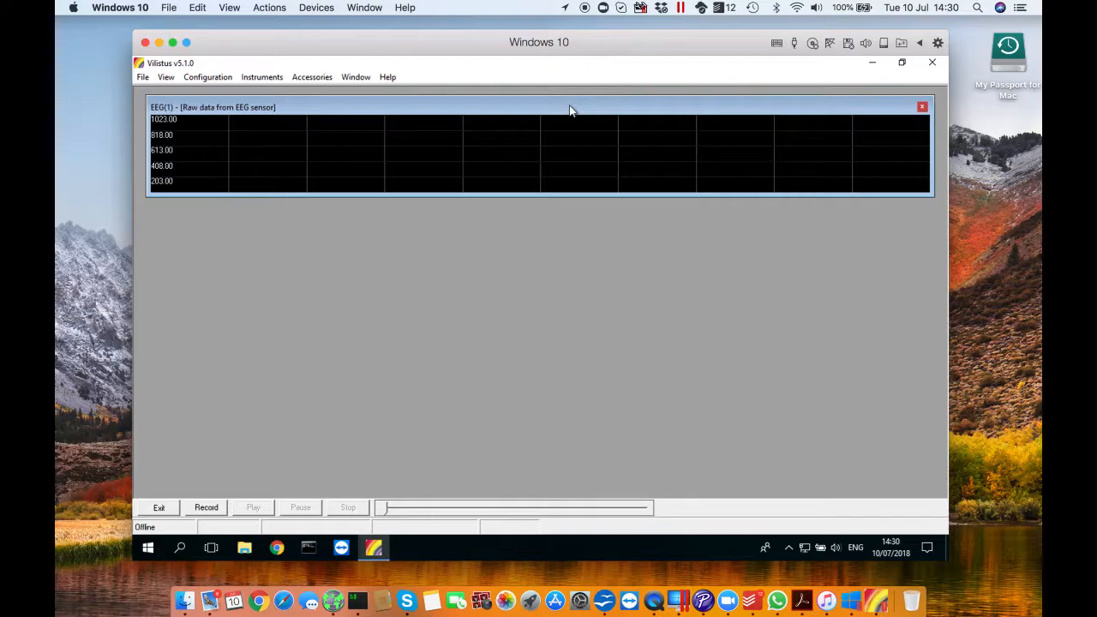
mouse_move(271, 76)
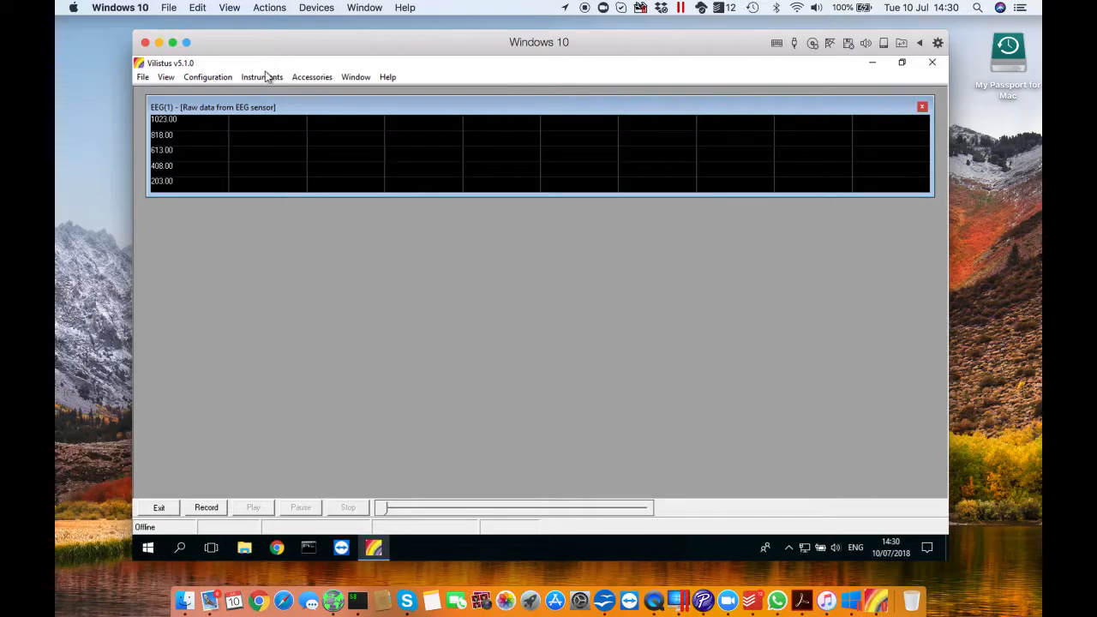
- Add a second raw EEG TimeSeries graph for Sensor 5 beneath the first
left_click(260, 76)
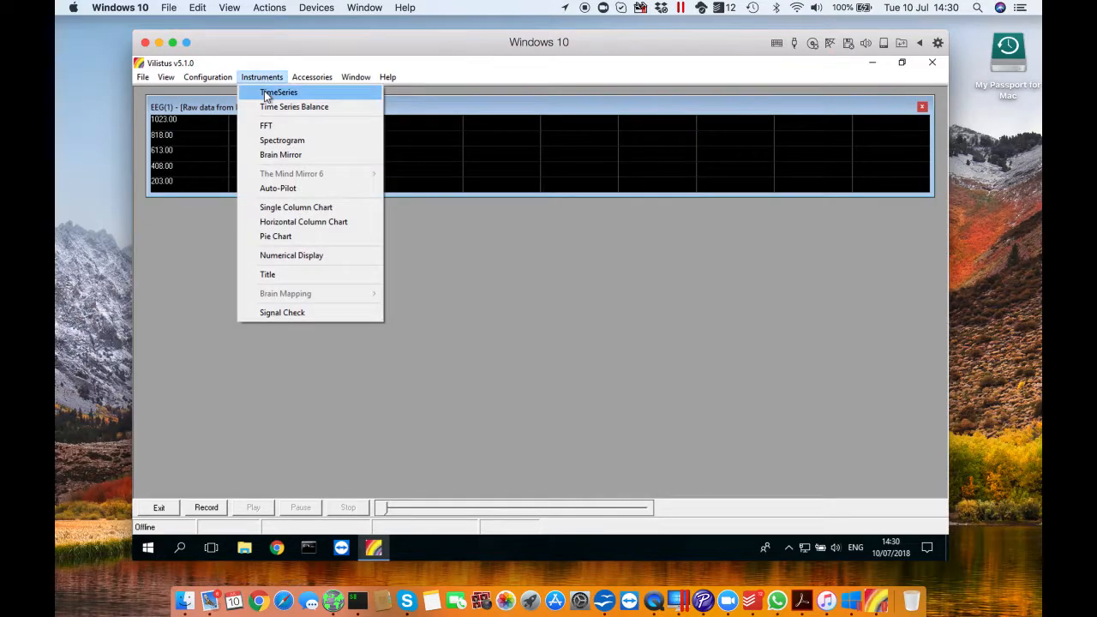
left_click(278, 92)
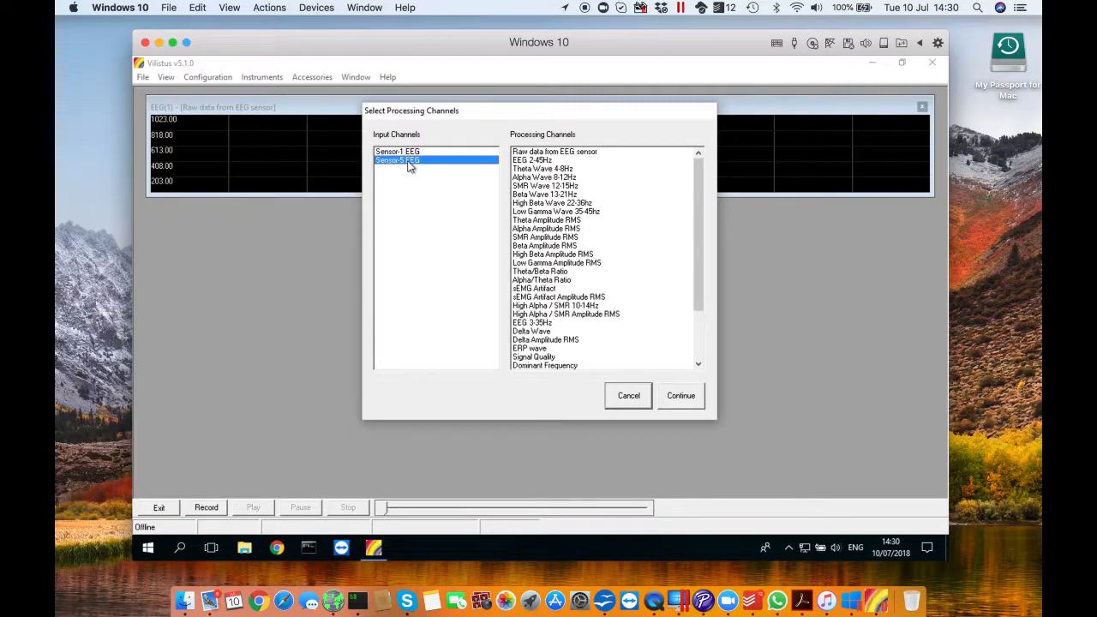
left_click(555, 151)
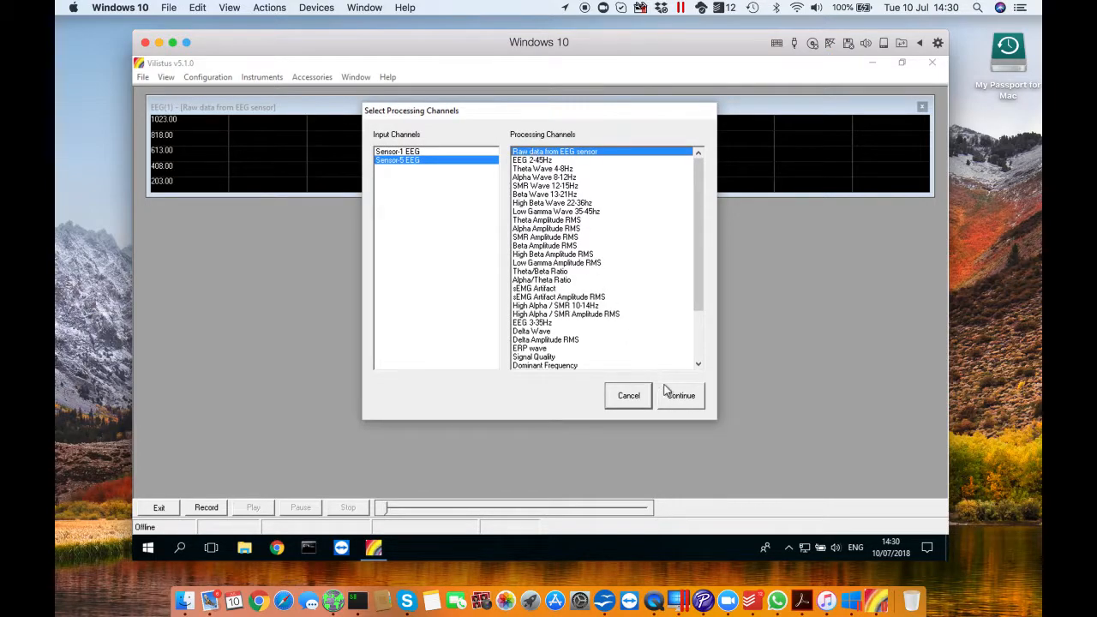
left_click(681, 394)
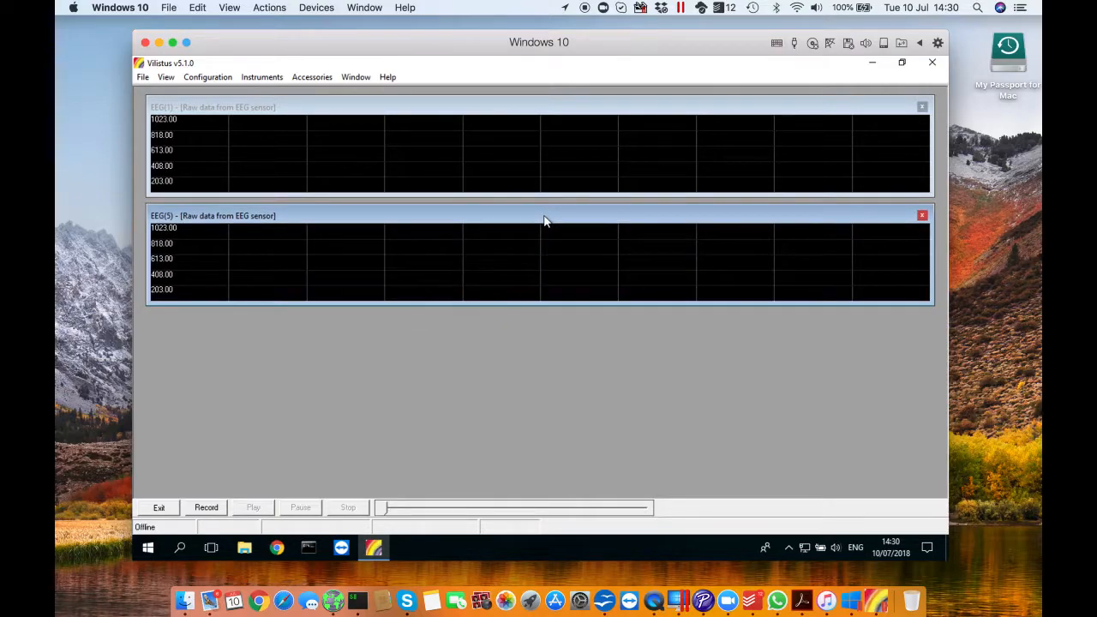
- Start a Quick Protocol on the first EEG sensor and place its window below the graphs
left_click(311, 76)
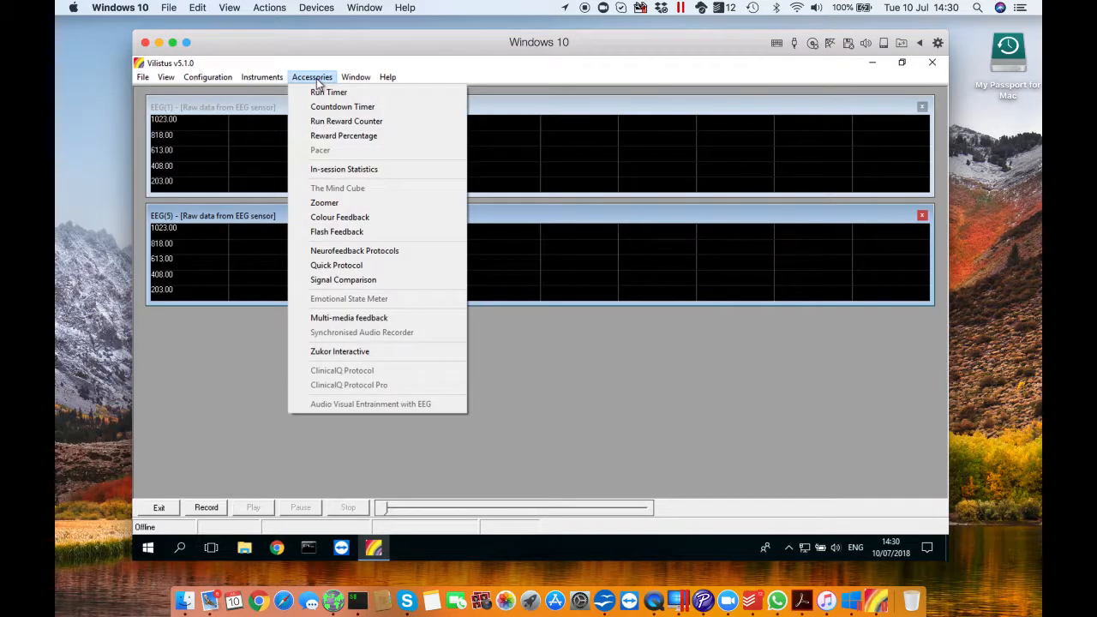
mouse_move(336, 263)
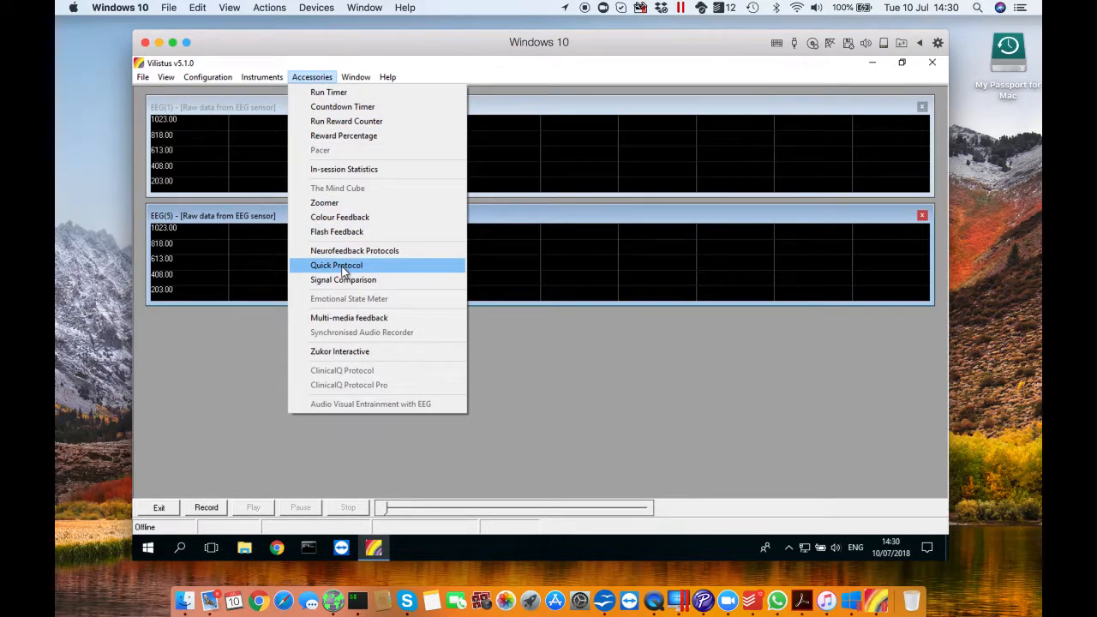
left_click(336, 264)
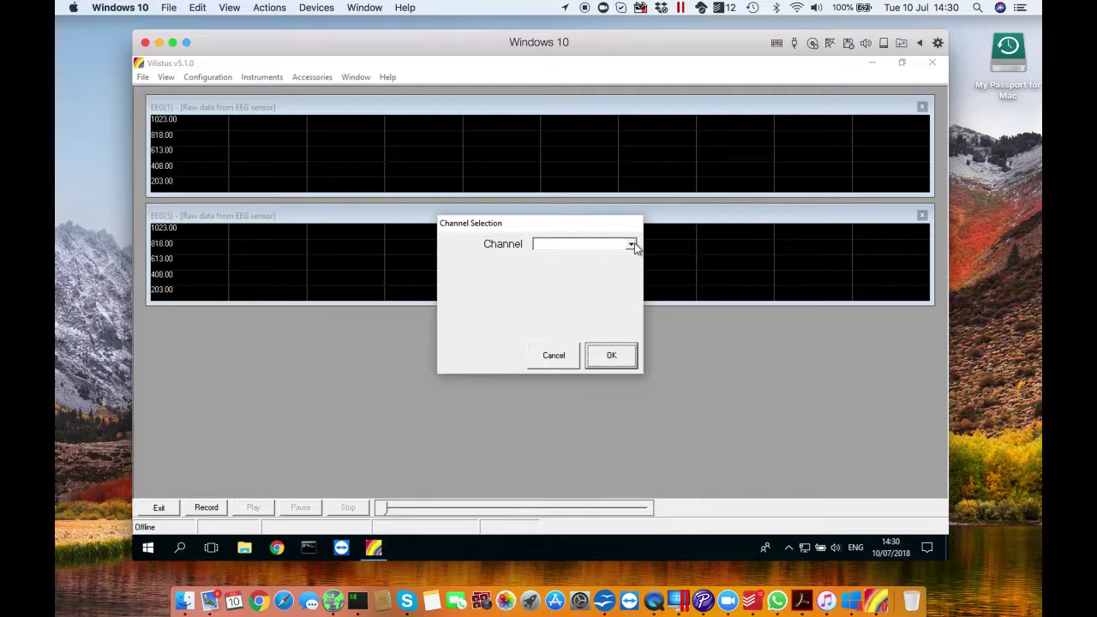
left_click(630, 243)
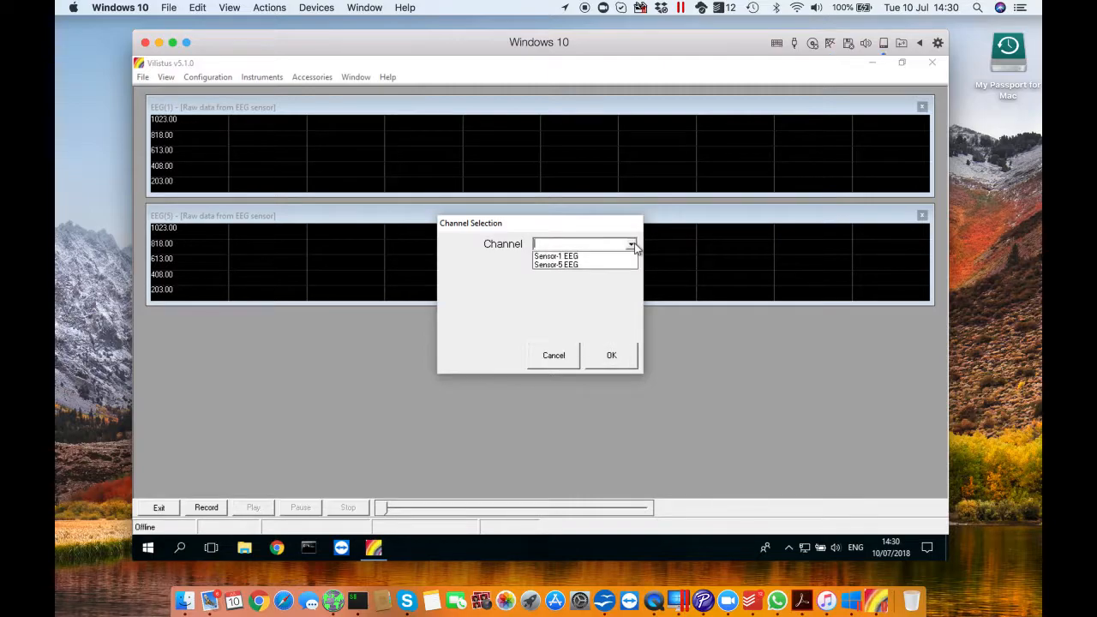
left_click(555, 255)
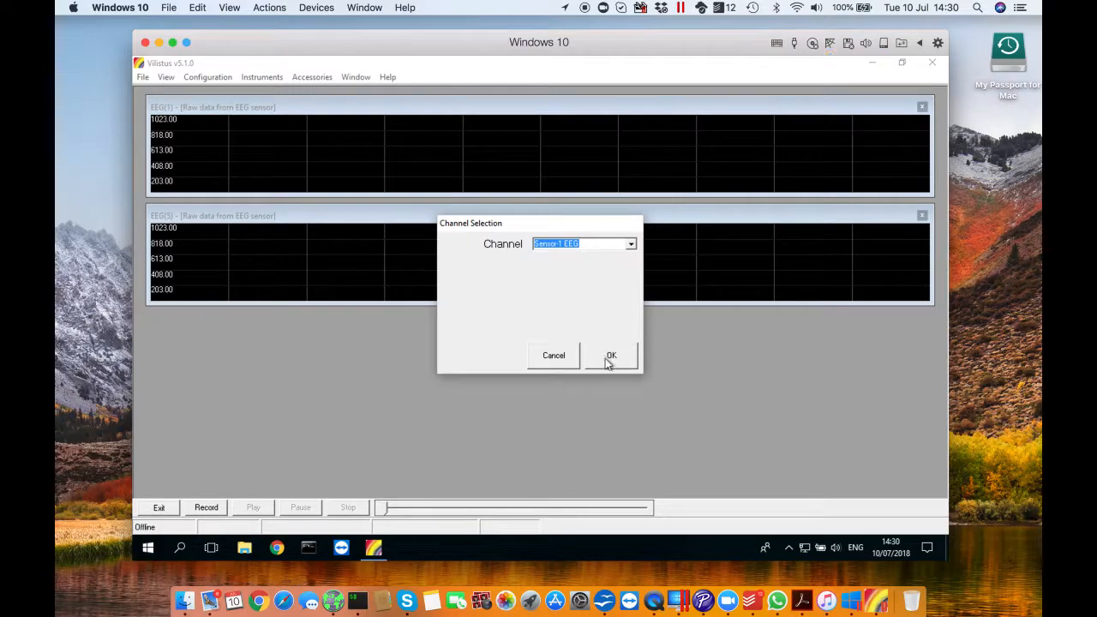
left_click(611, 355)
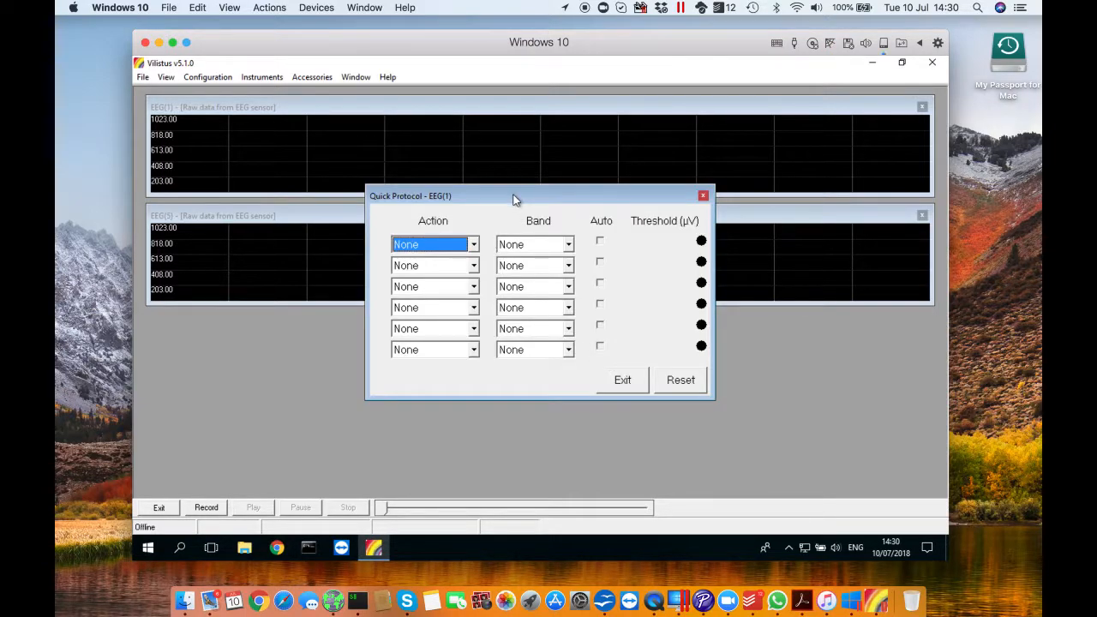
left_click_drag(514, 195, 370, 281)
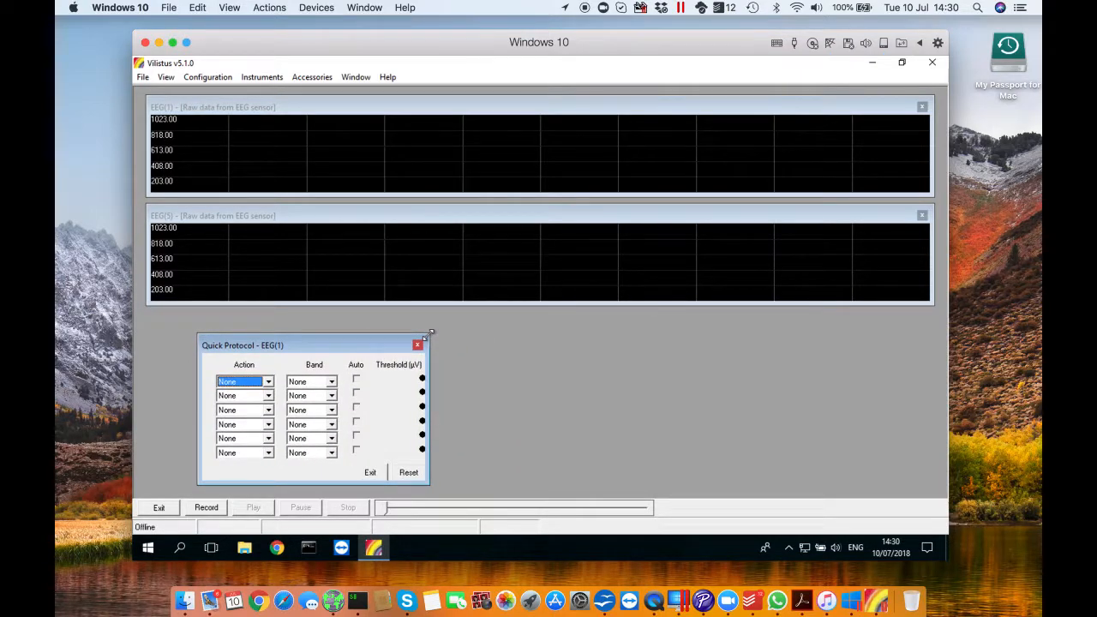
mouse_move(264, 364)
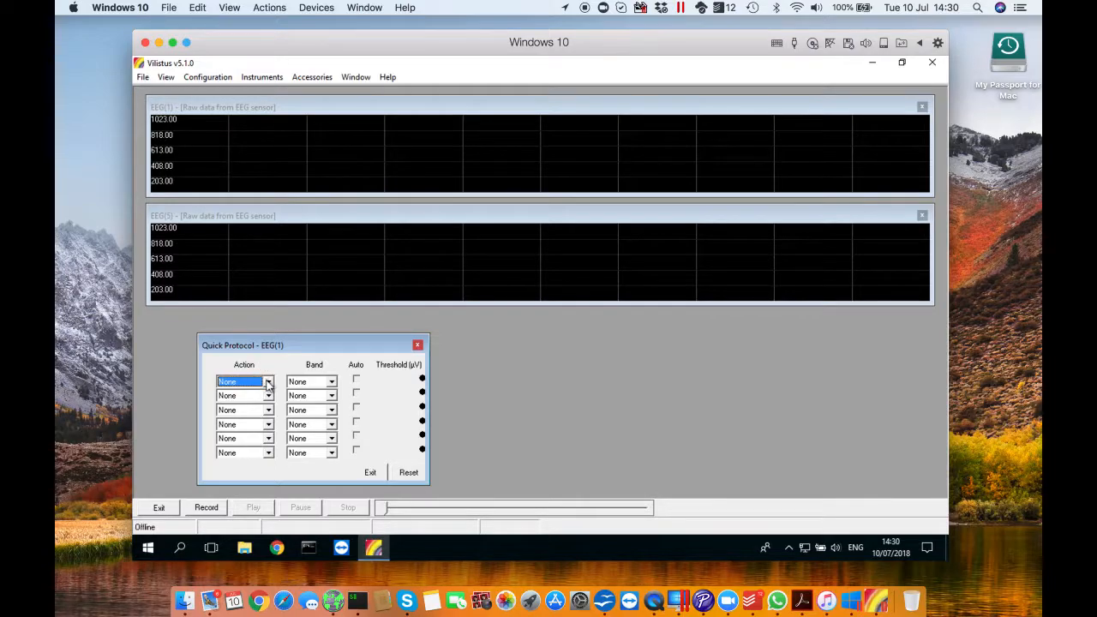
- Set the protocol's first rule to Augment the Alpha band
left_click(240, 380)
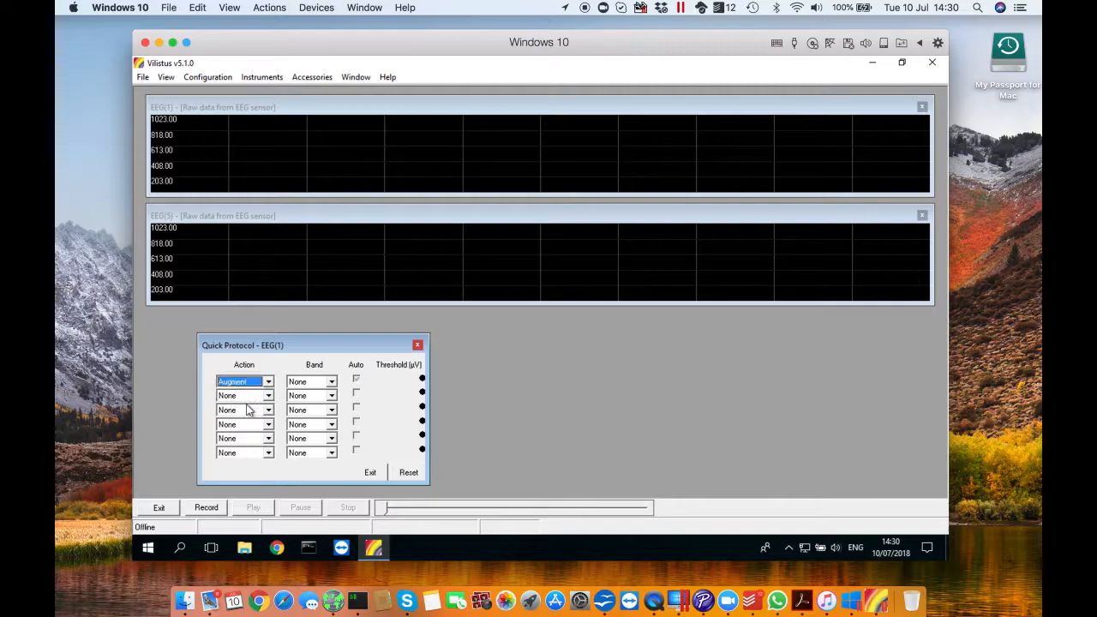
left_click(331, 380)
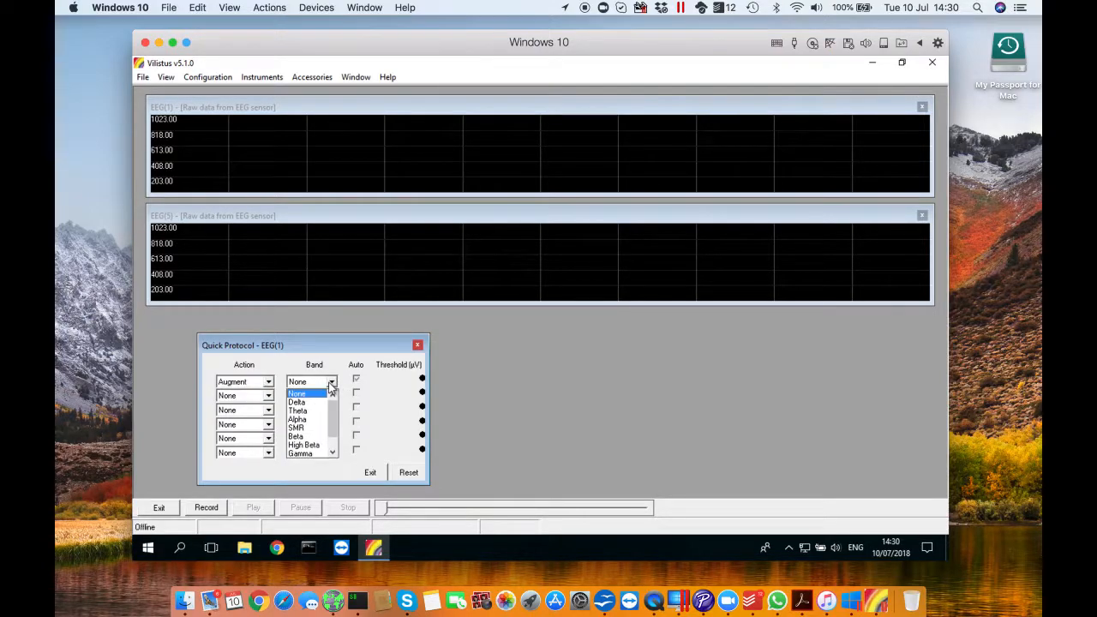
left_click(297, 418)
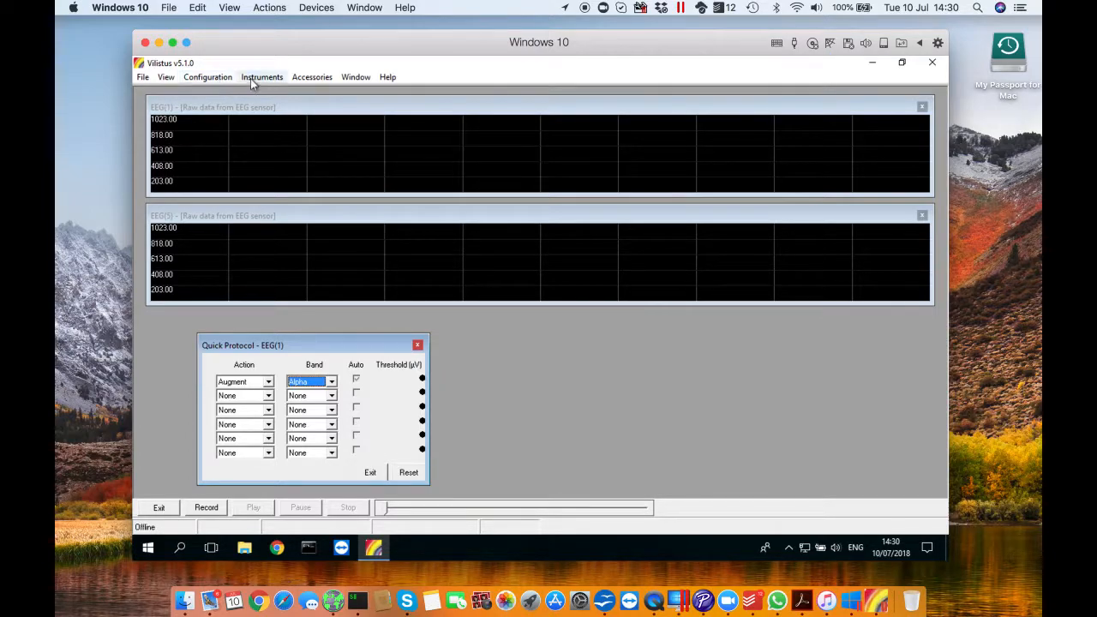
- Add Multi-media feedback beside the protocol and load the TheBubble audio file
left_click(312, 75)
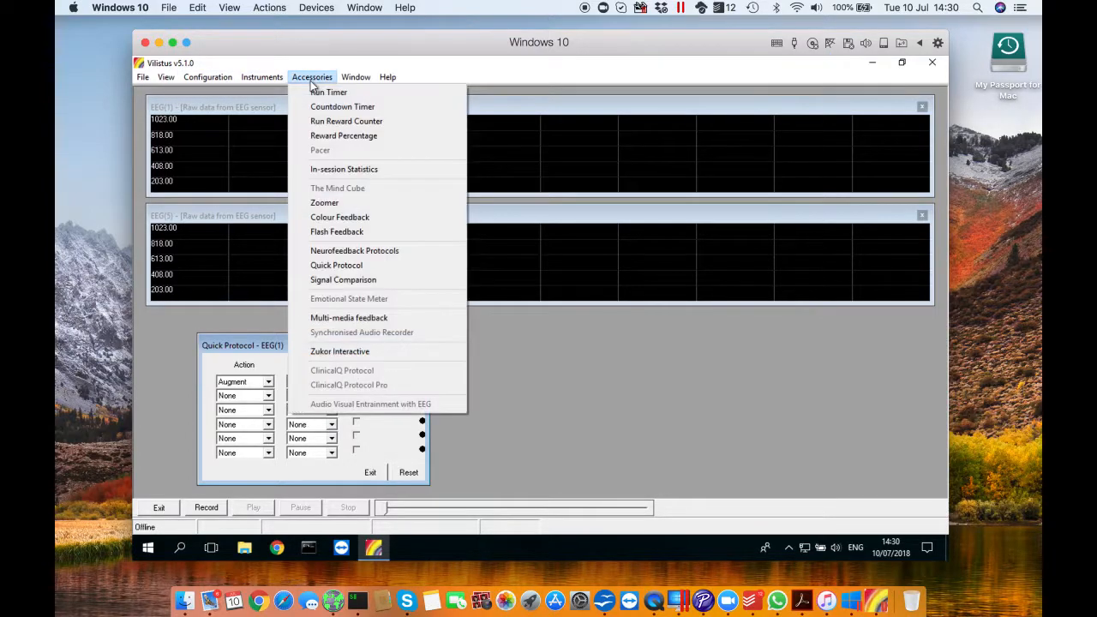
mouse_move(336, 264)
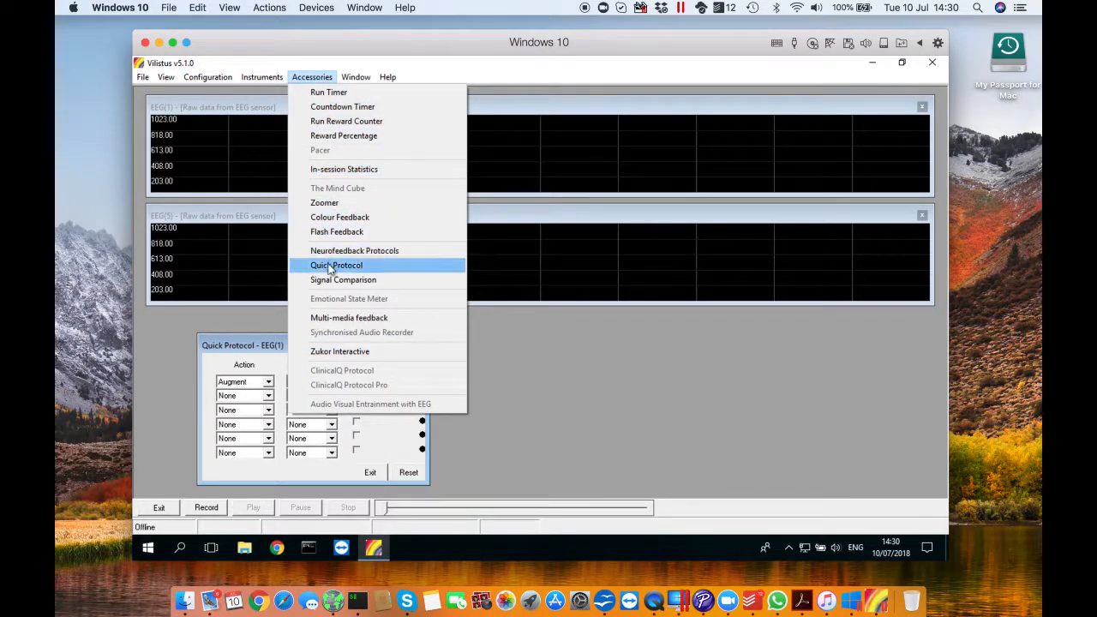
left_click(350, 317)
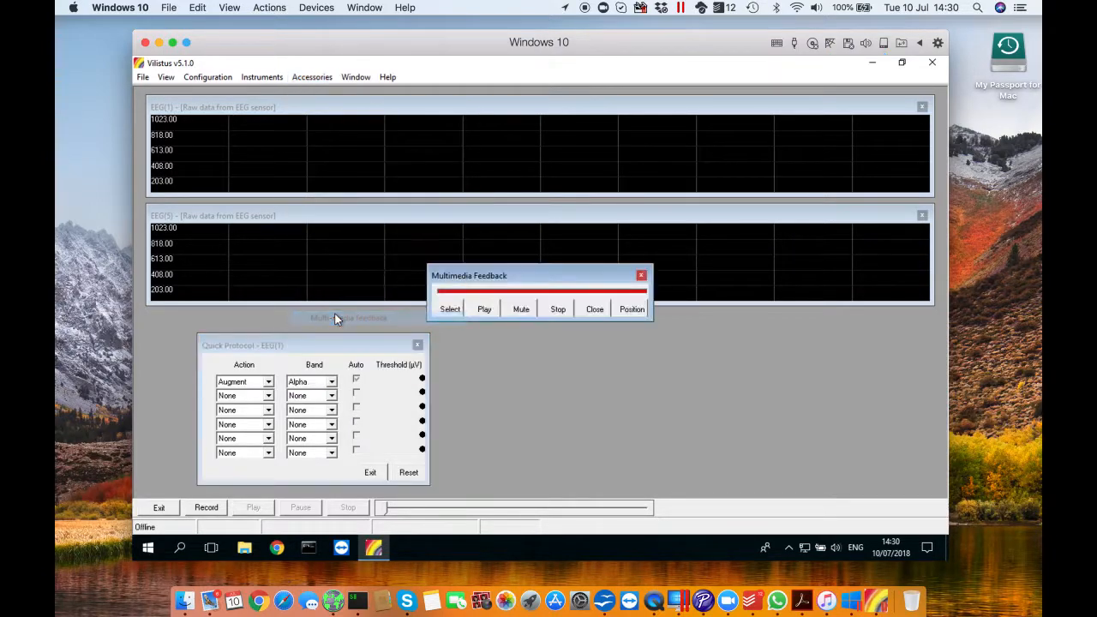
left_click_drag(539, 275, 726, 394)
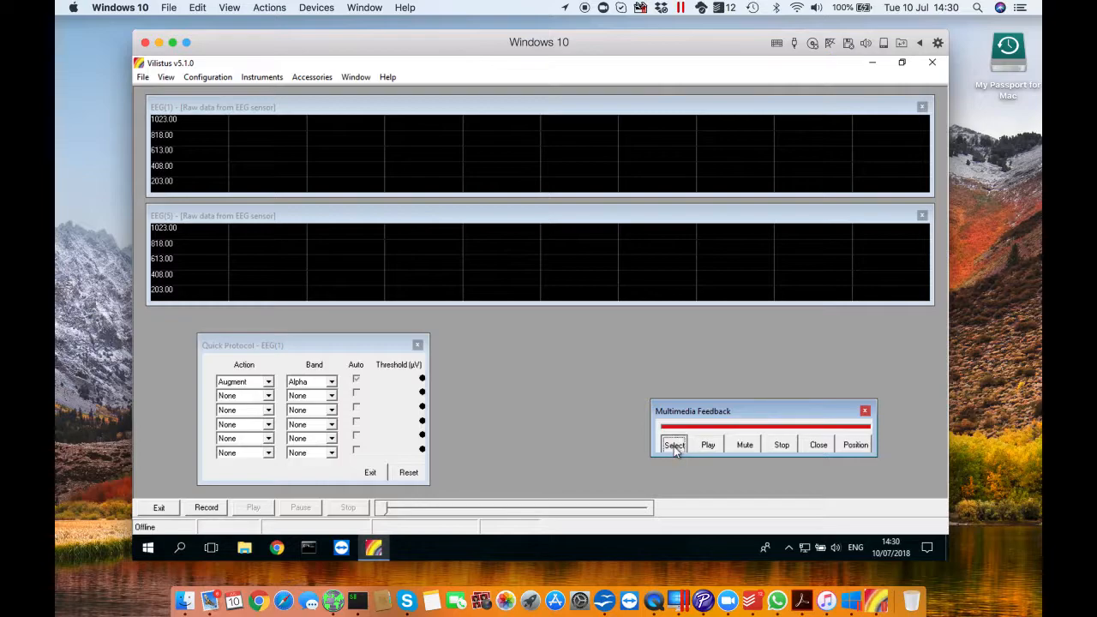
left_click(675, 446)
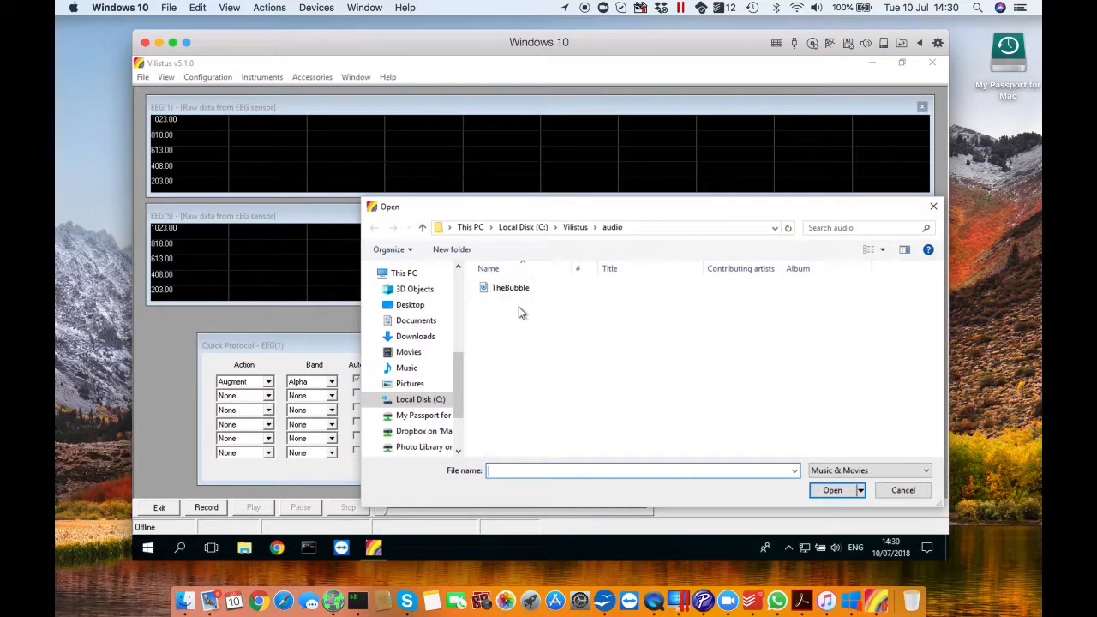
left_click(511, 288)
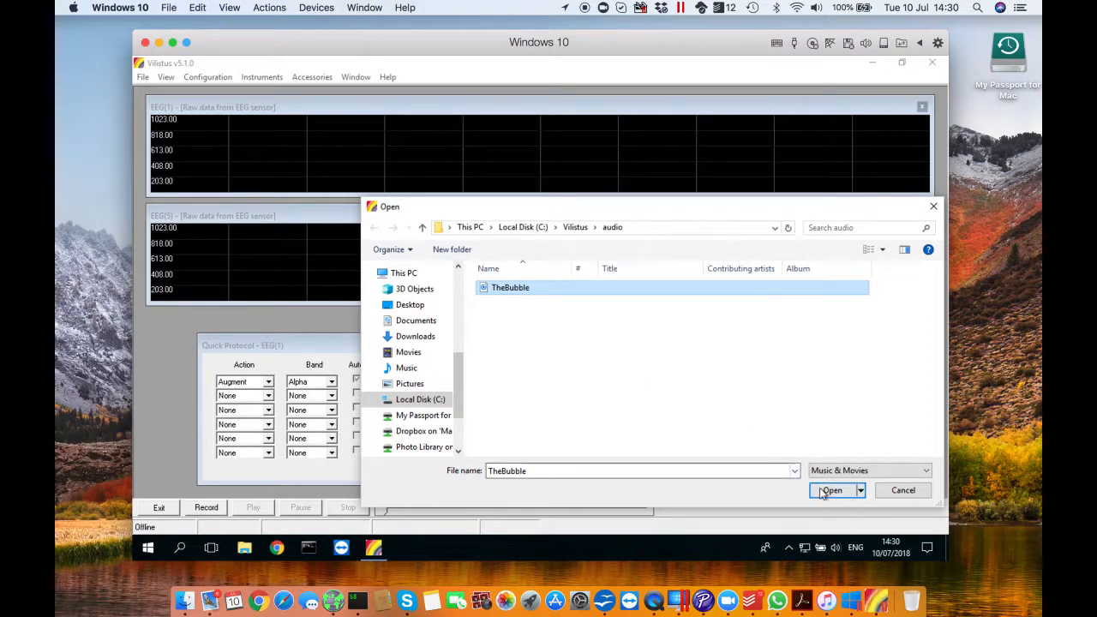
left_click(829, 490)
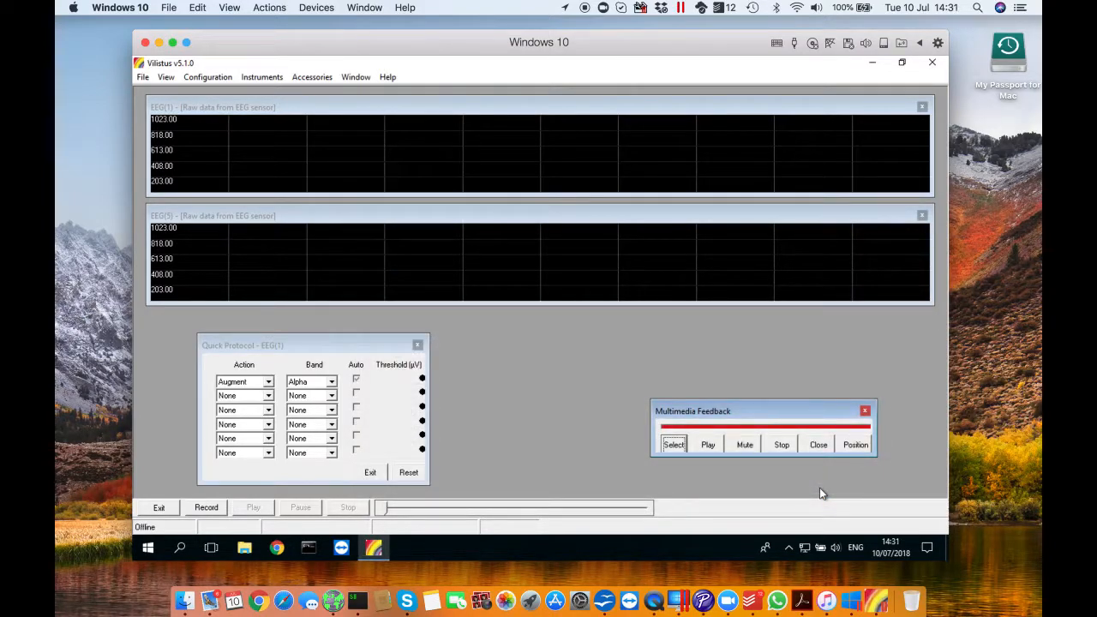
mouse_move(517, 350)
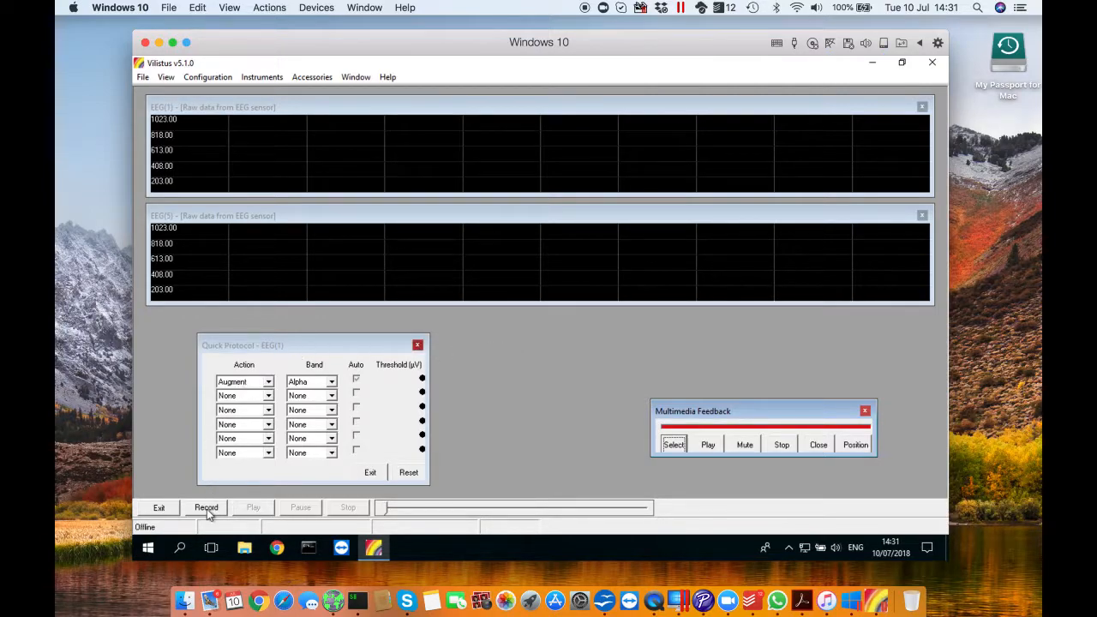
- Start recording a new session for the test client
left_click(206, 507)
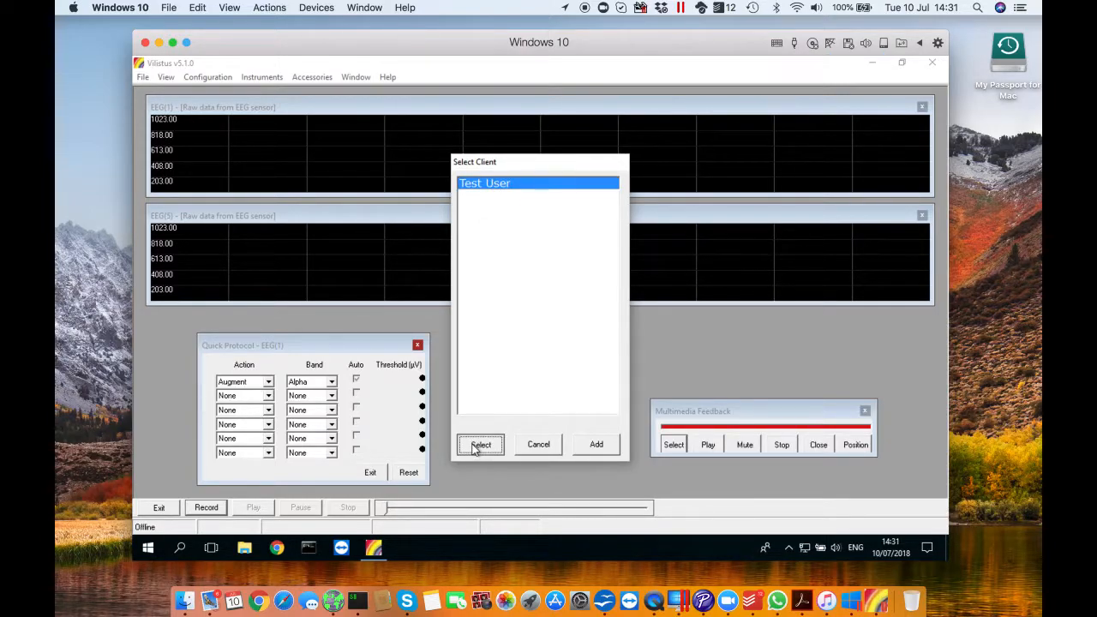
left_click(480, 444)
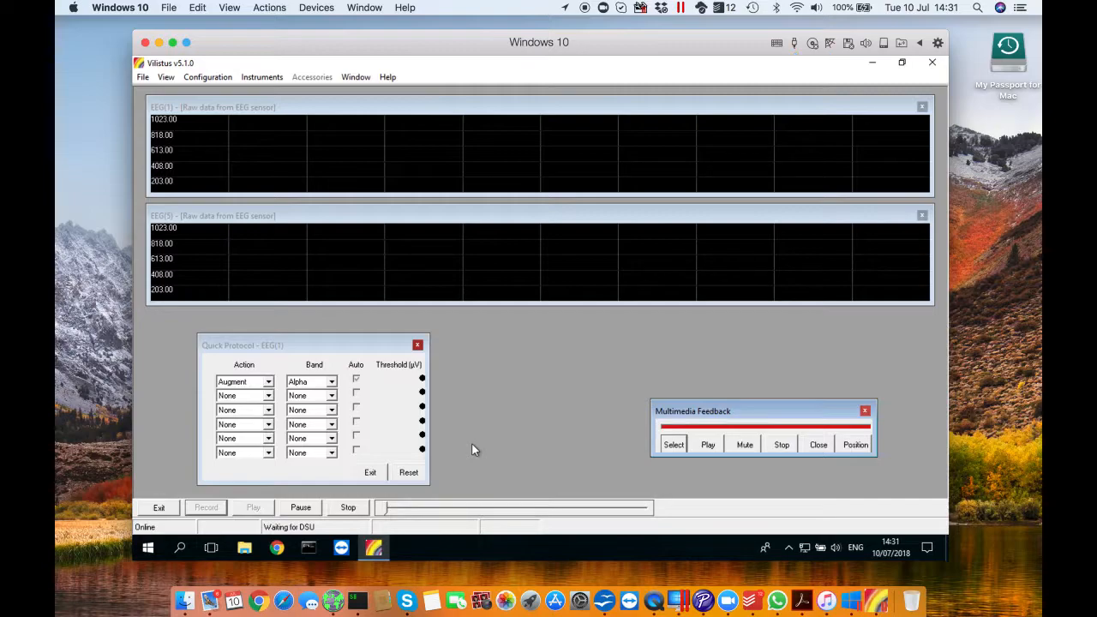
- Let the recording run so both graphs stream live raw EEG with the Alpha threshold active
left_click(254, 508)
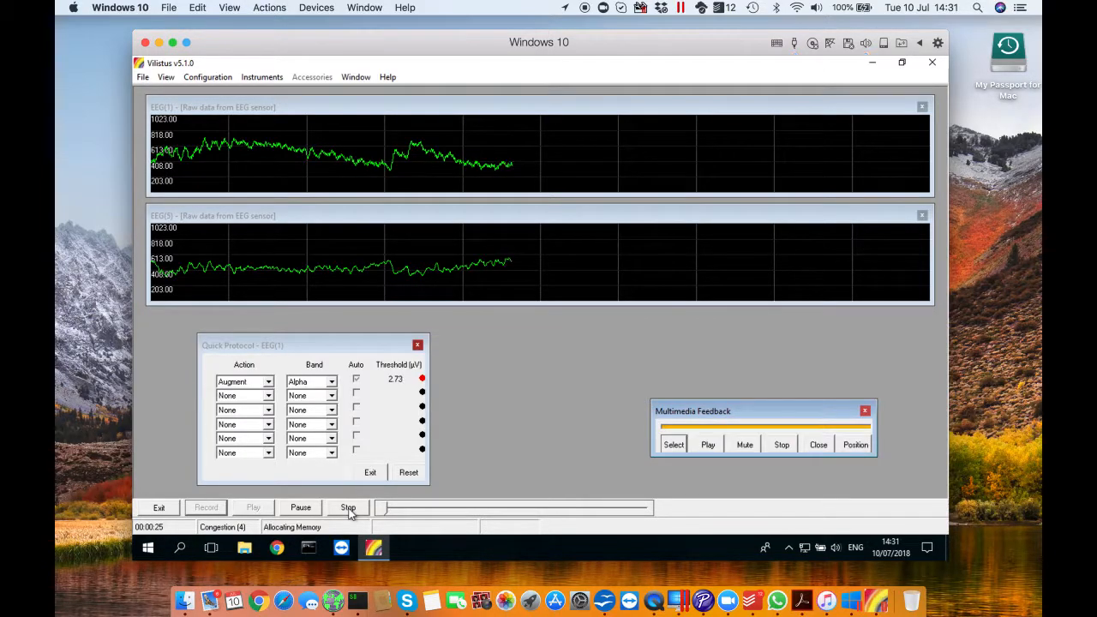
- Stop the recording and save the session described 'frontal lobe test'
left_click(348, 507)
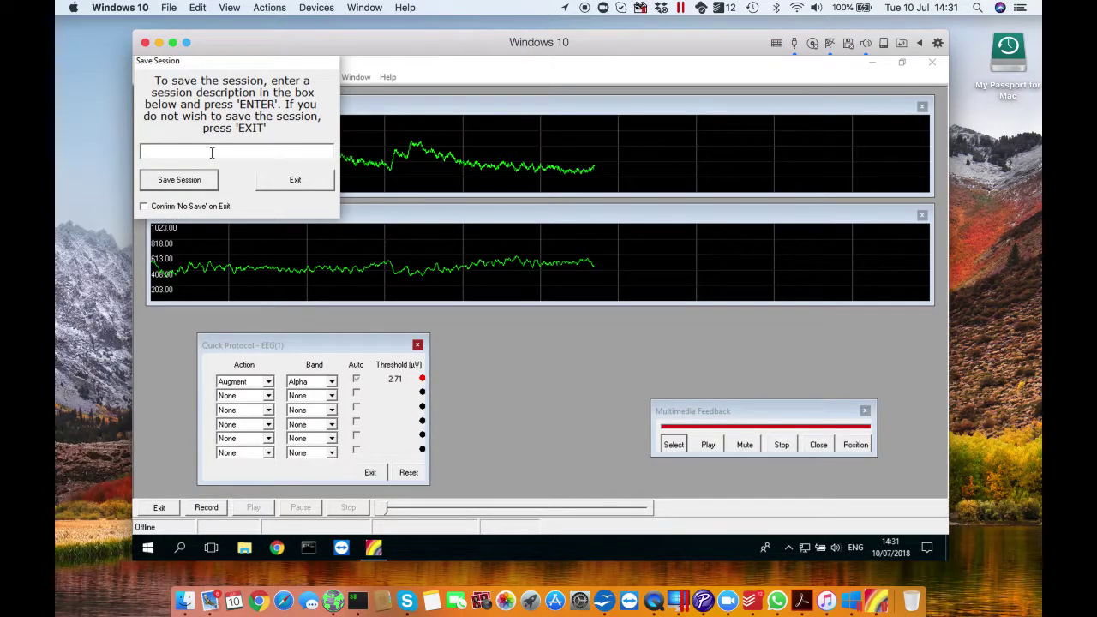
type("frontal lobe")
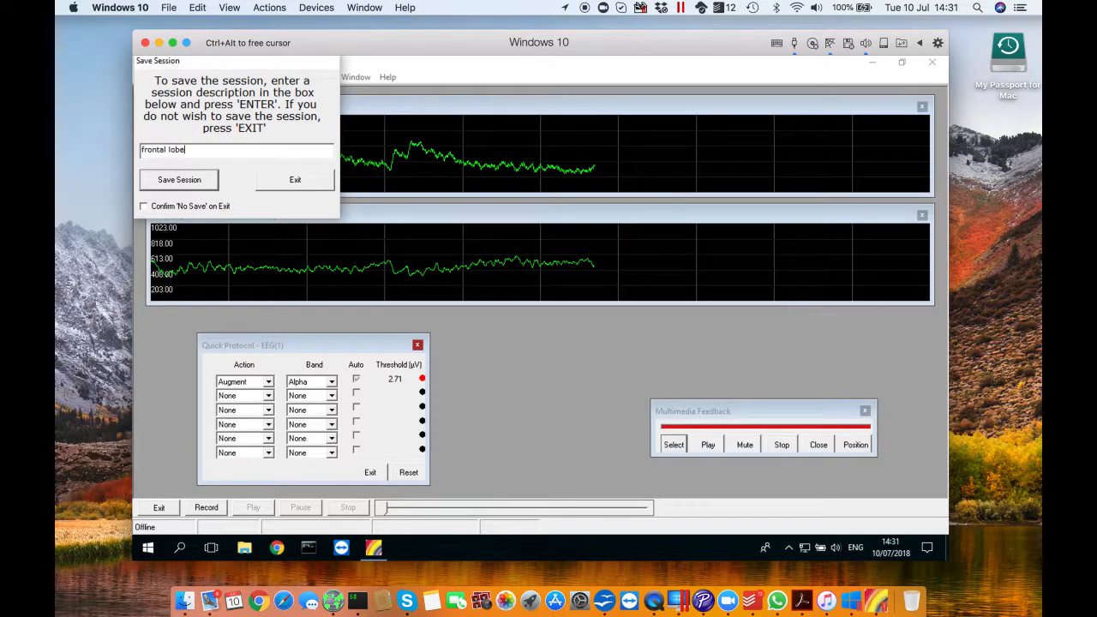
type("test")
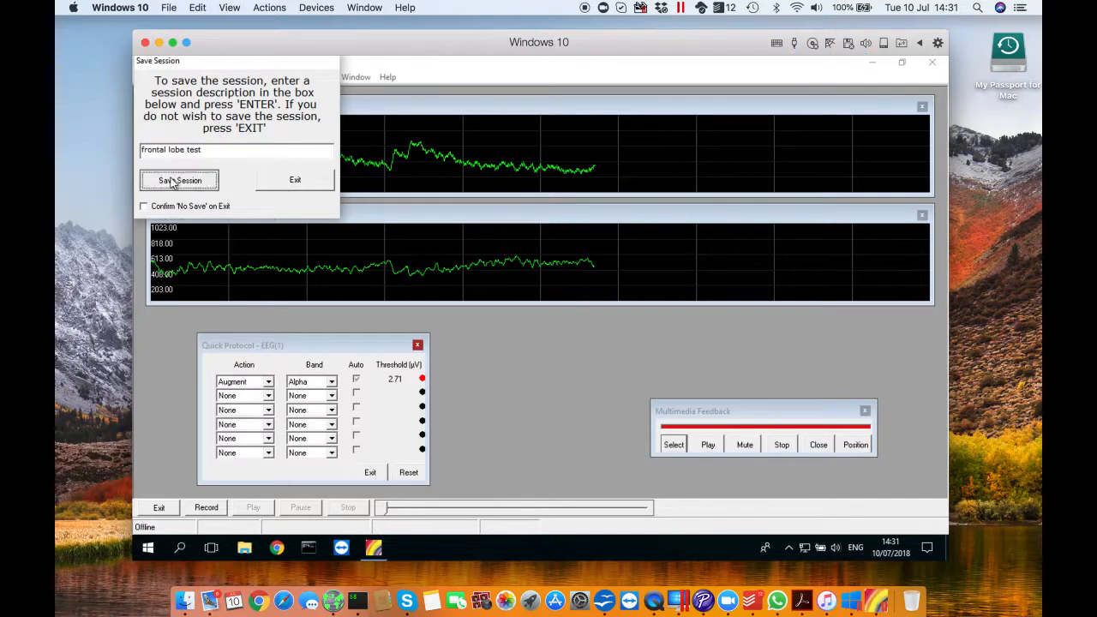
left_click(178, 180)
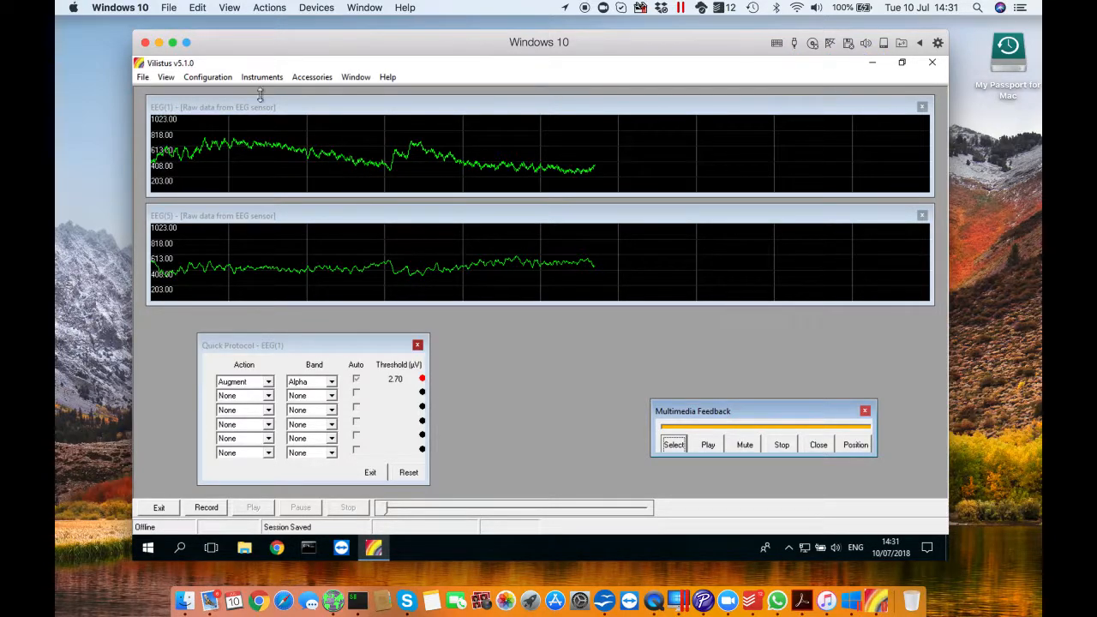
mouse_move(483, 7)
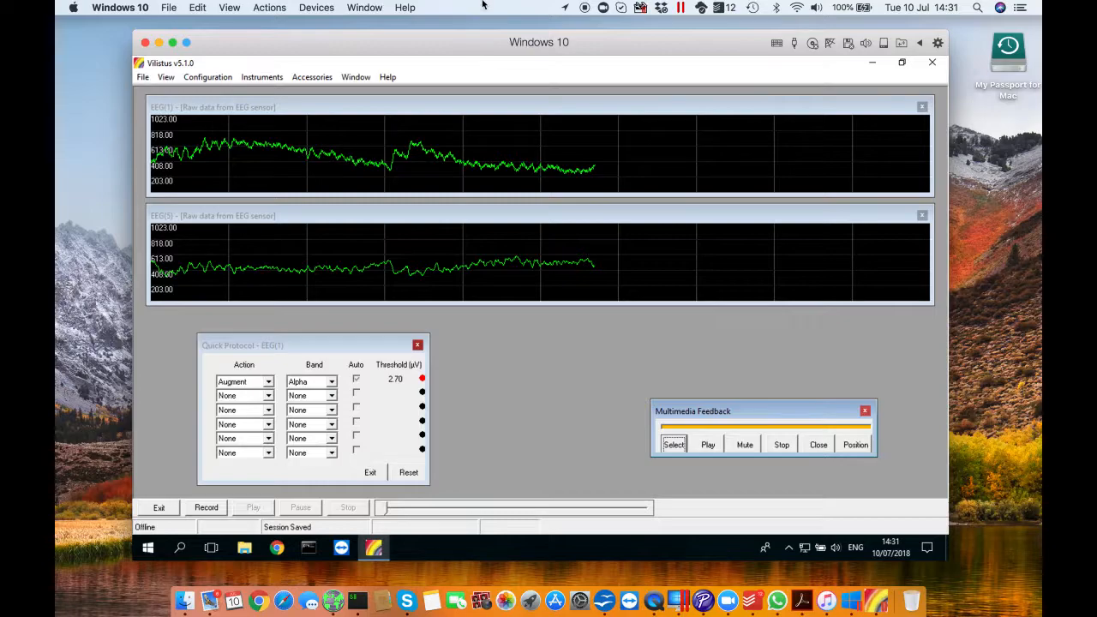